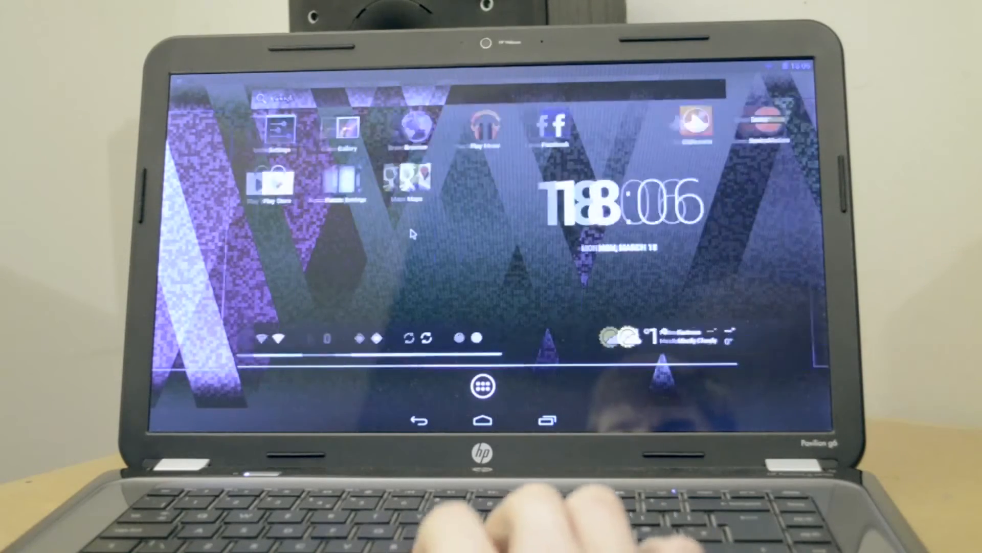
Open the all-apps drawer from the home screen dock to list installed apps.
click(483, 384)
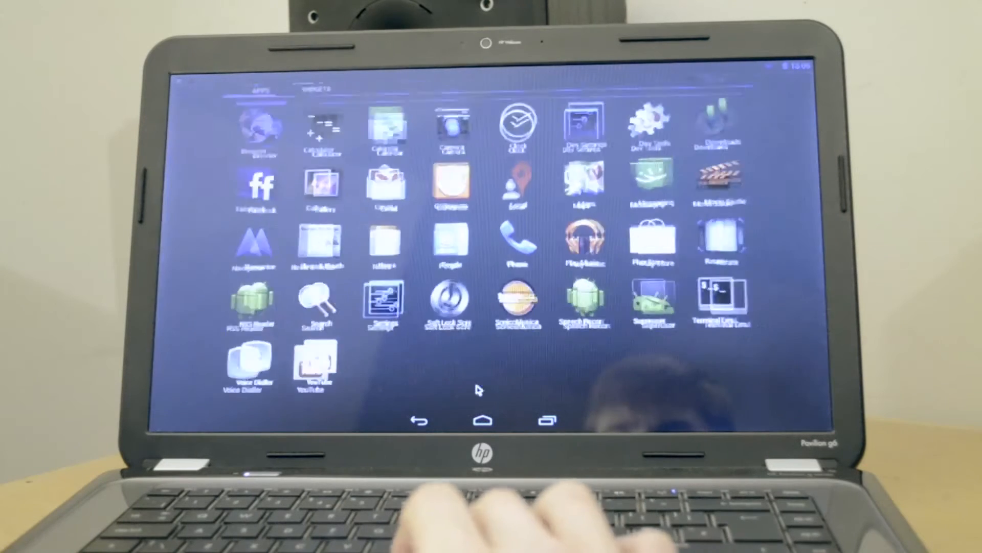
click(329, 98)
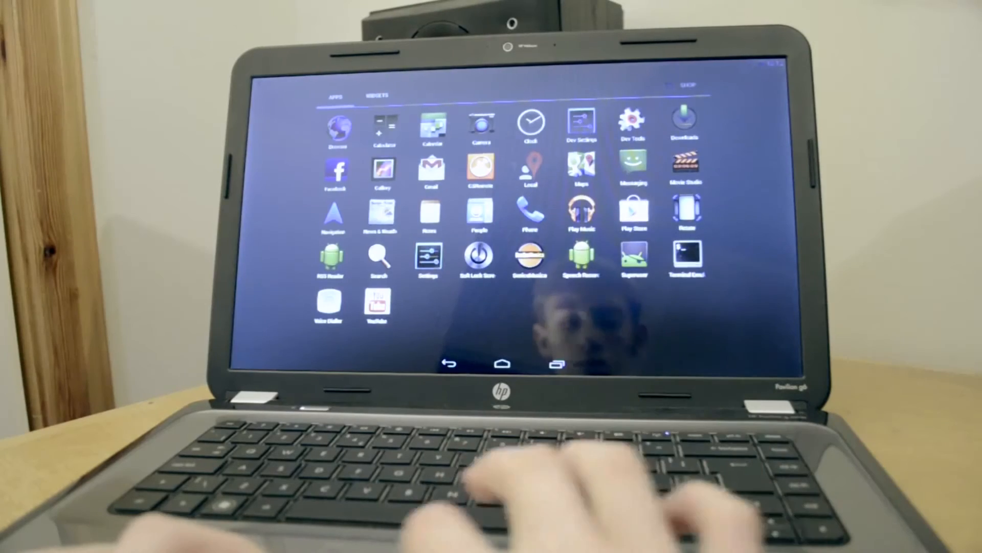
Leave the app drawer and slide the lock icon to reach the home screen widgets.
click(377, 95)
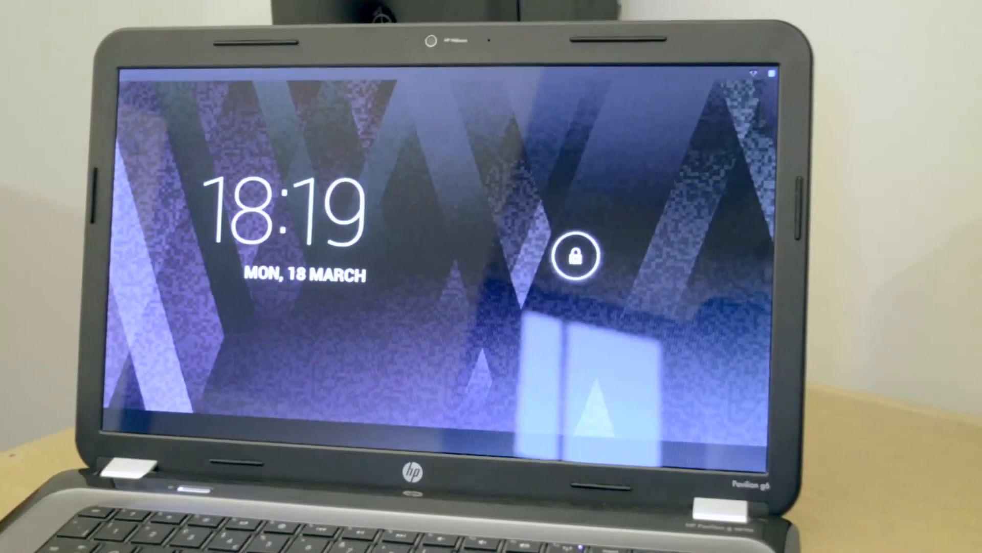
click(575, 255)
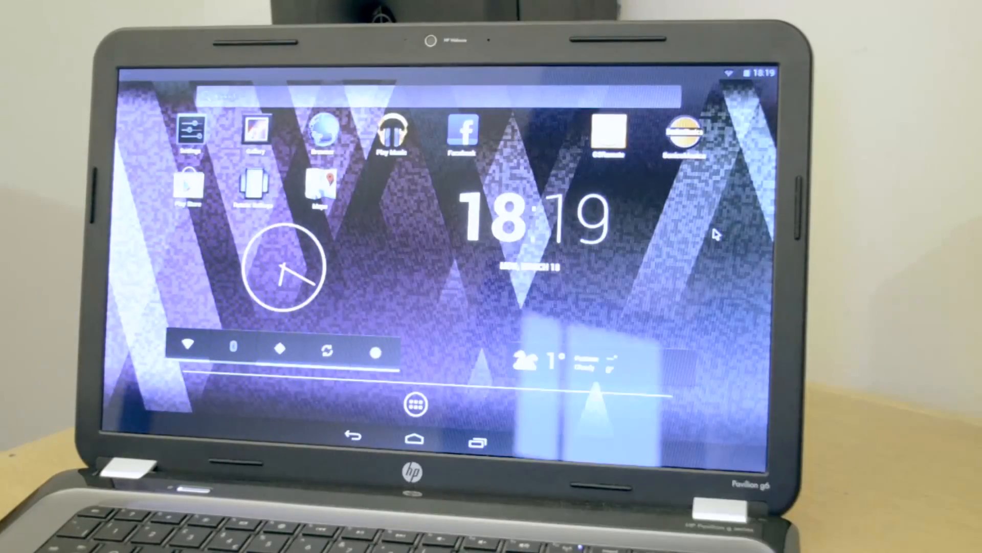